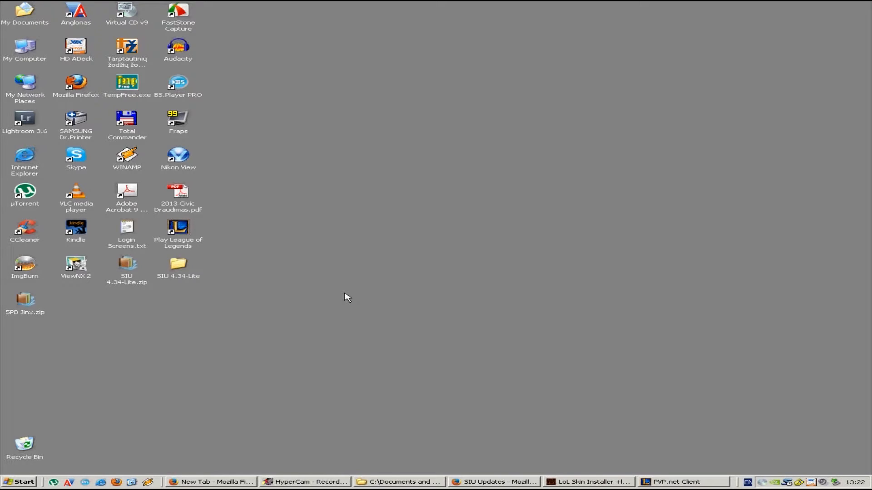
mouse_move(339, 304)
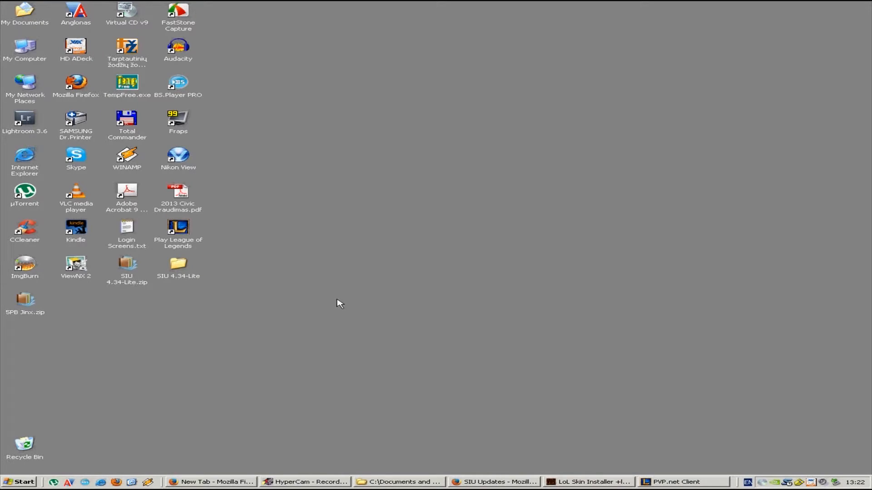
mouse_move(350, 435)
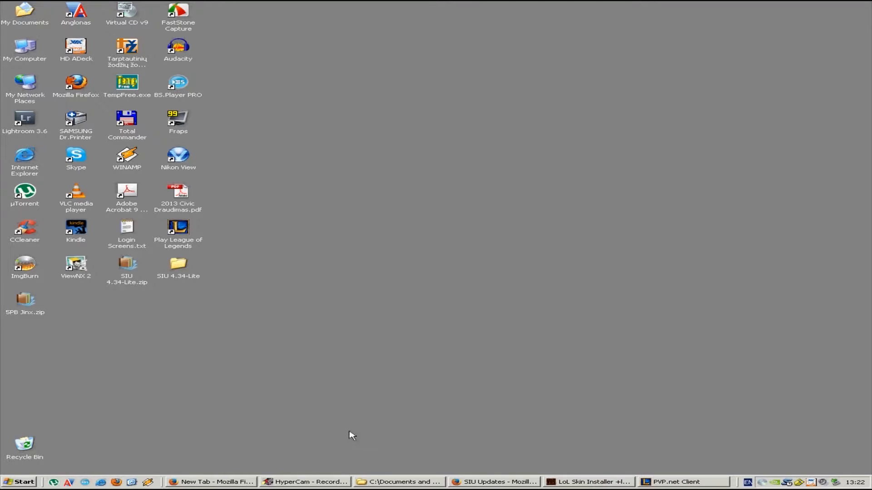
mouse_move(146, 291)
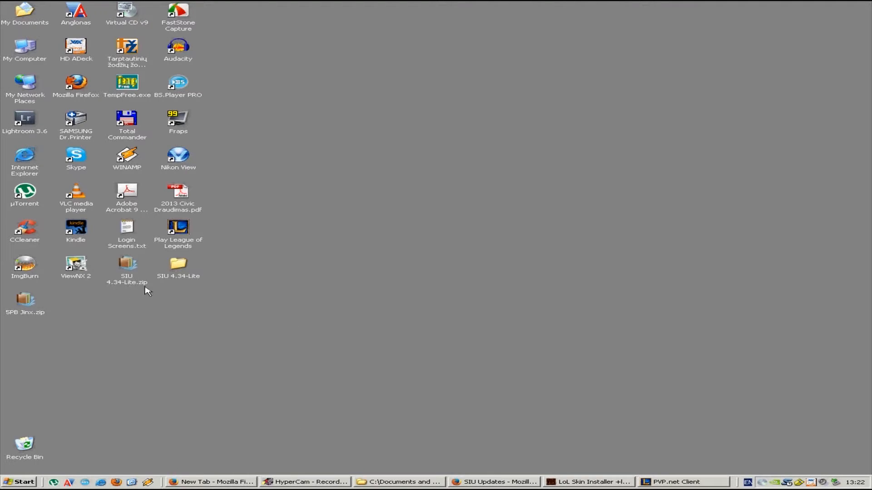
mouse_move(135, 283)
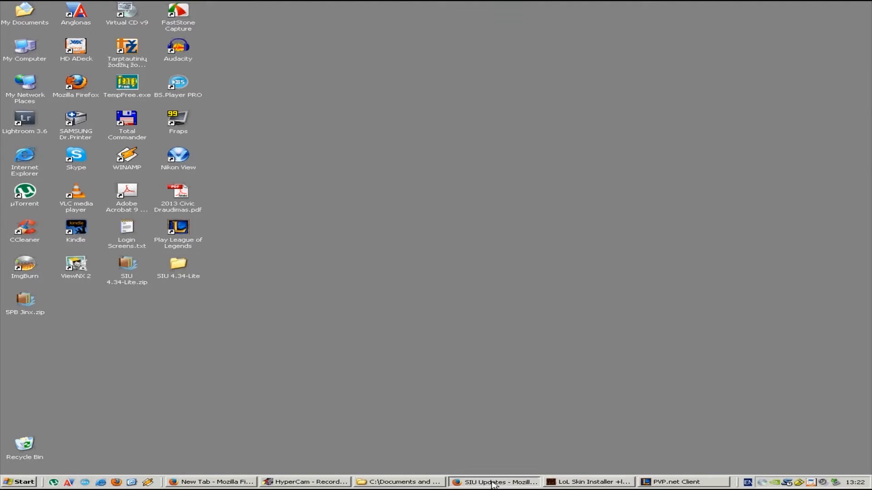
Step: Bring the Firefox SIU Updates page with the Version 4.34 download and change log forward
click(493, 481)
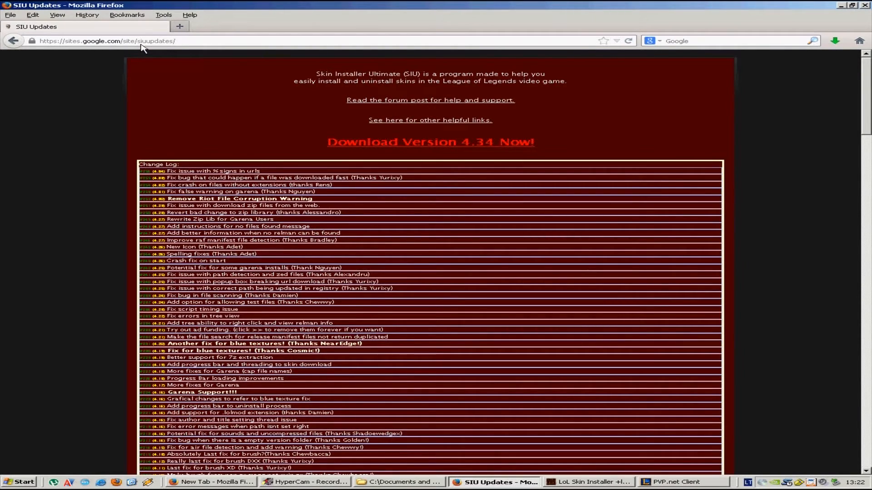
mouse_move(205, 52)
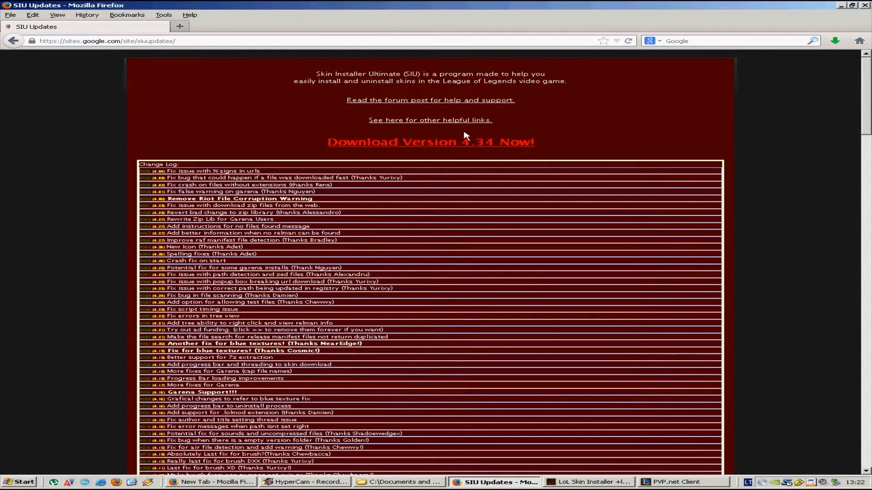
mouse_move(464, 141)
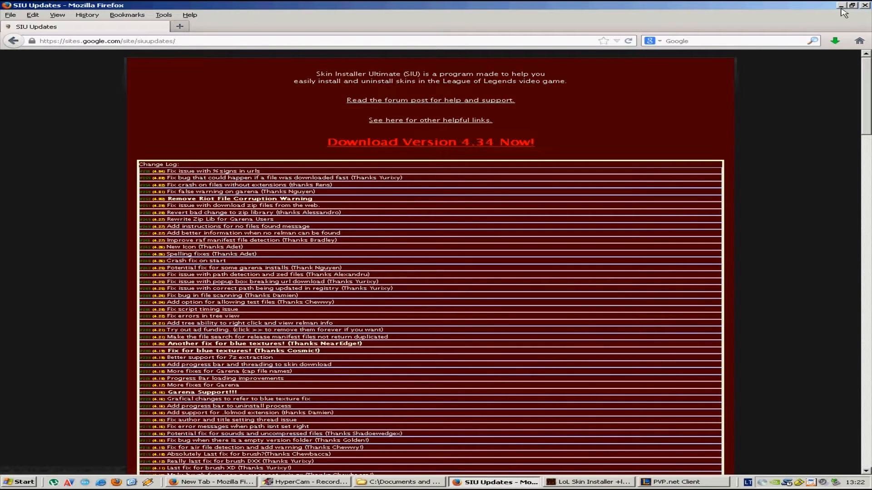
Step: Minimize Firefox and extract SIU 4.34-Lite.zip into the SIU 4.34-Lite folder
click(841, 5)
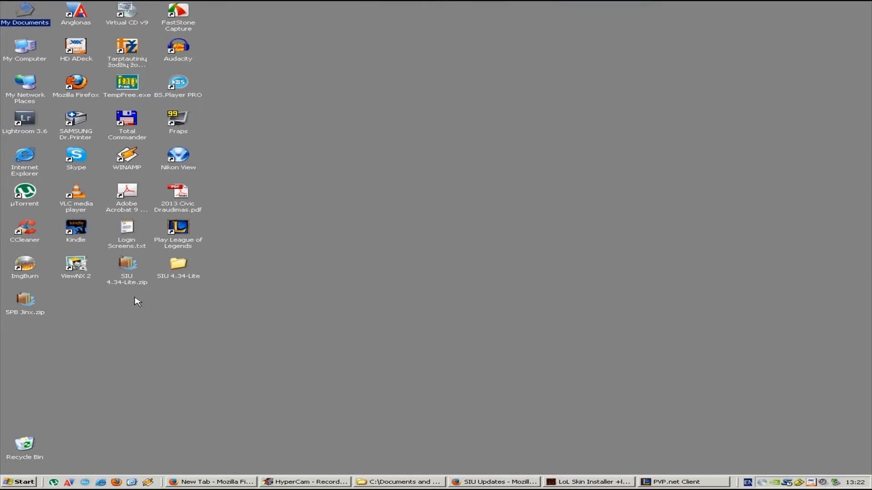
click(126, 264)
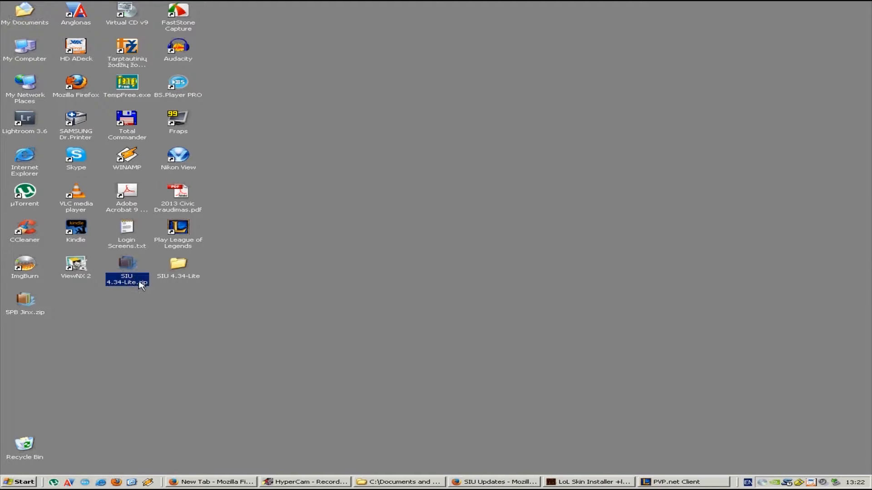
mouse_move(128, 271)
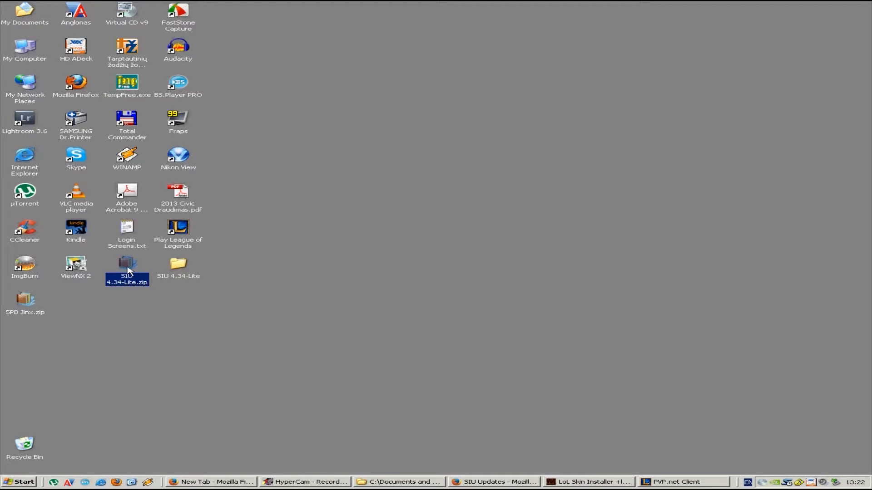
right_click(127, 269)
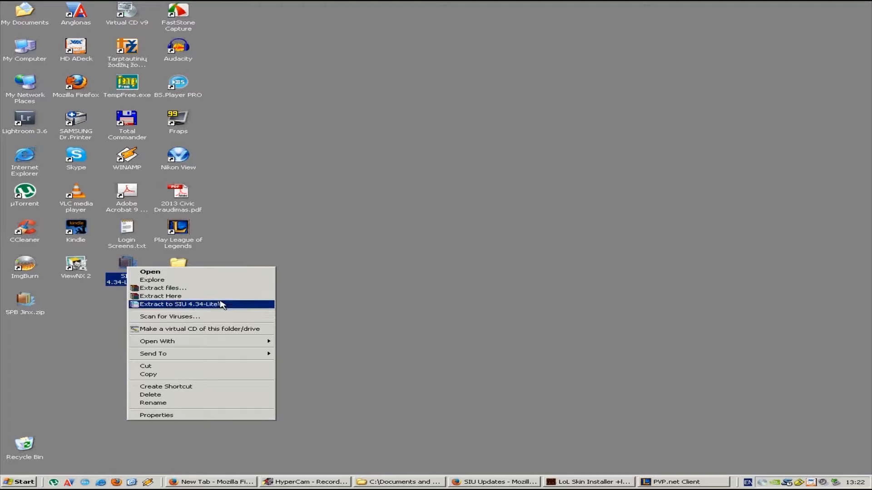
mouse_move(146, 307)
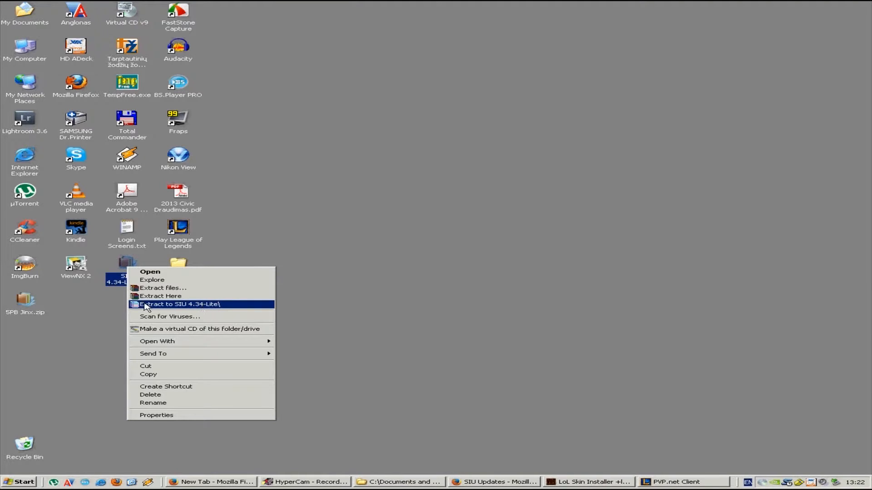
click(191, 304)
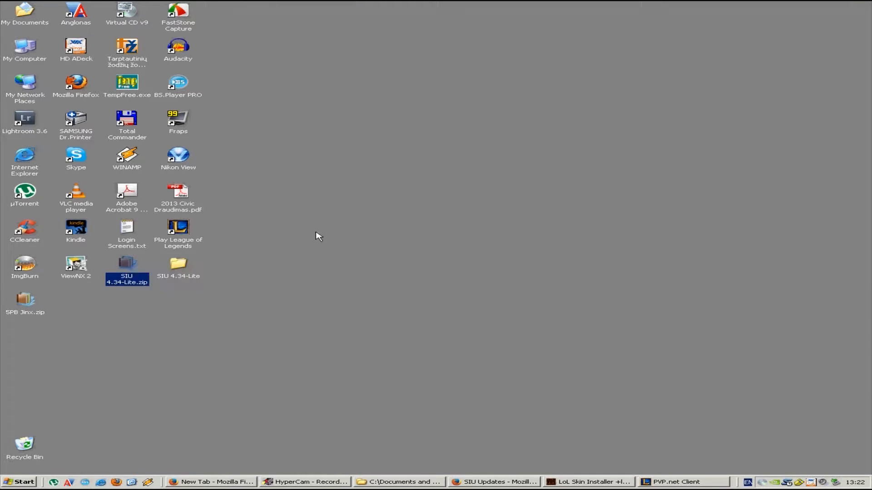
click(178, 264)
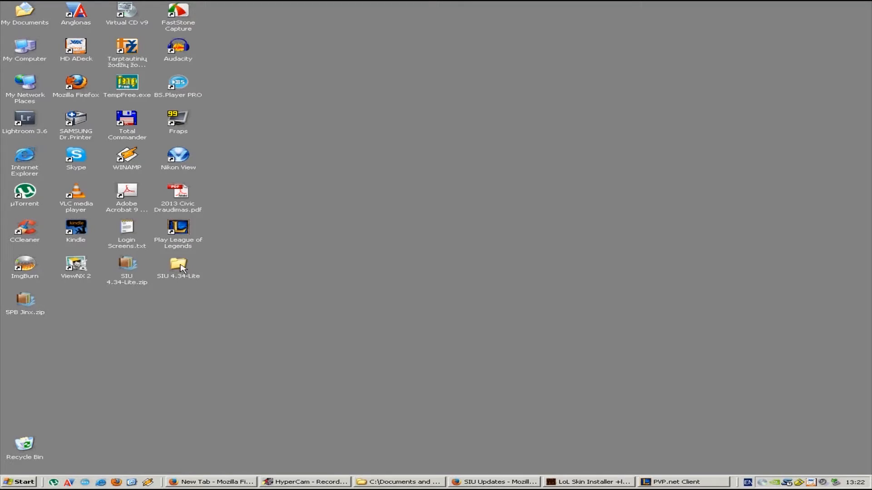
Step: Open the extracted SIU 4.34-Lite folder to reach Skin Installer Ultimate.exe
double_click(178, 264)
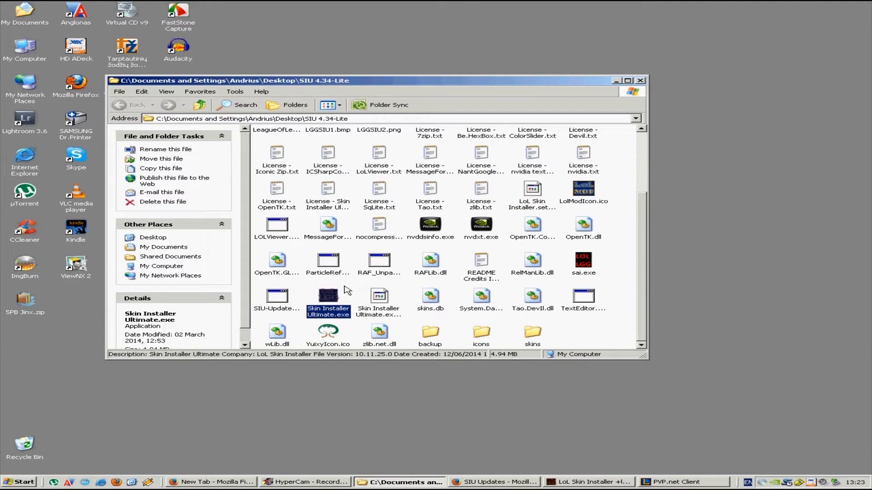
mouse_move(344, 297)
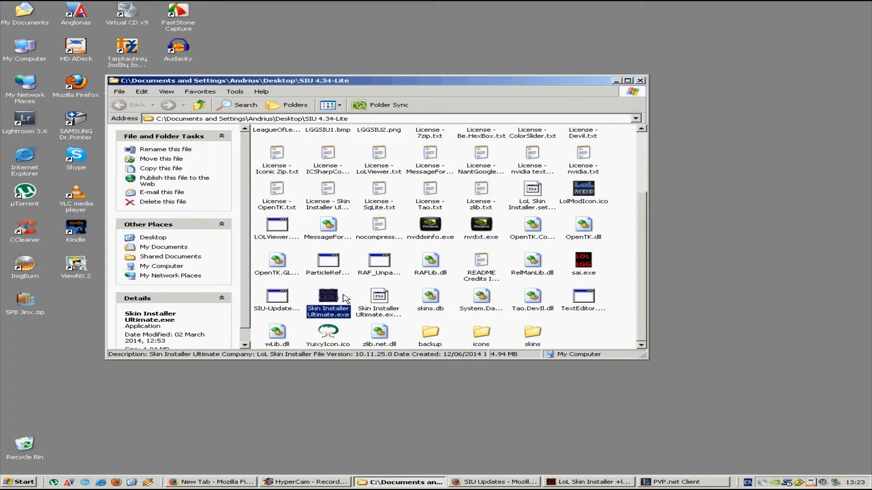
mouse_move(370, 311)
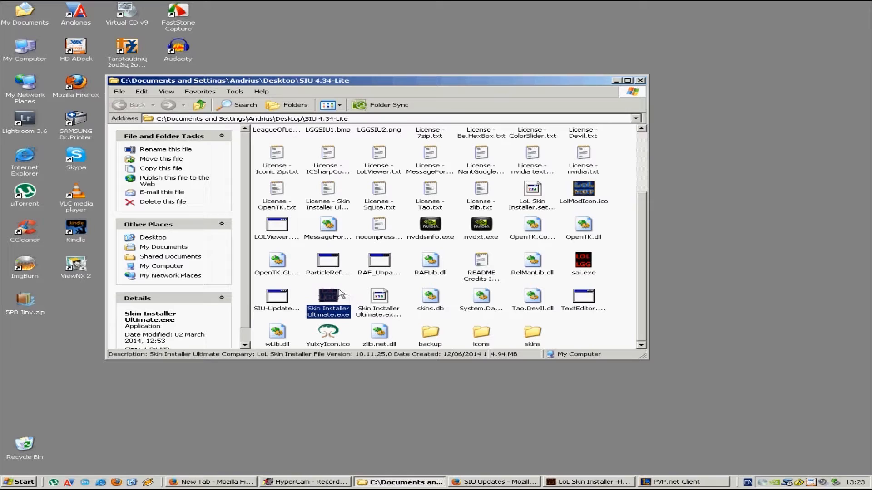
mouse_move(331, 295)
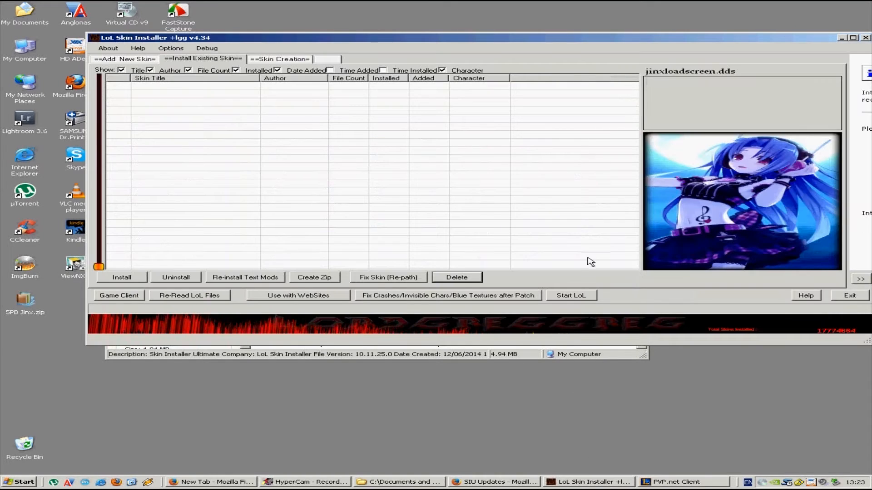
Step: Switch SIU v4.34 to the Add New Skin tab with empty name and author fields
click(123, 60)
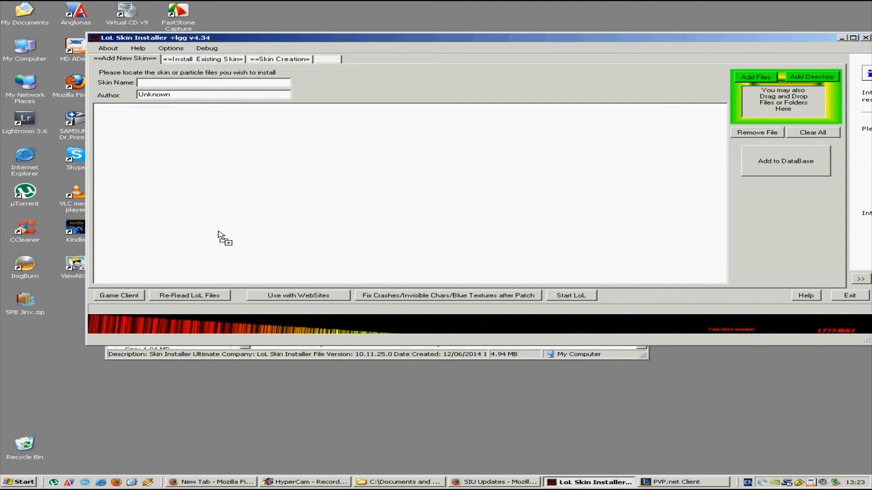
Step: Add the 96 Jinx skin files to the file list and acknowledge the success message
click(785, 161)
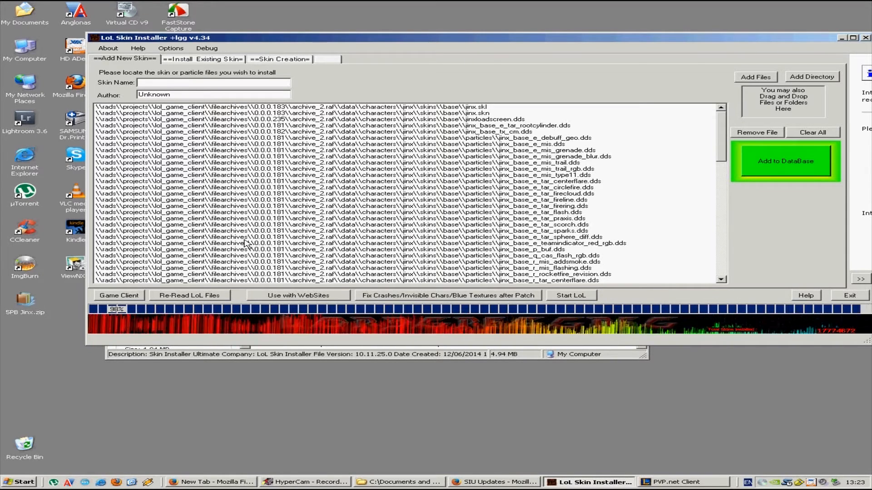
click(784, 161)
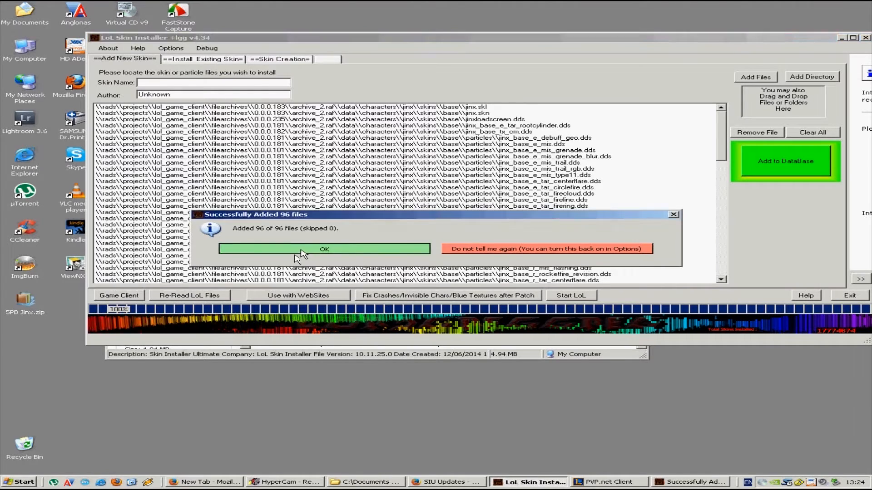
click(324, 248)
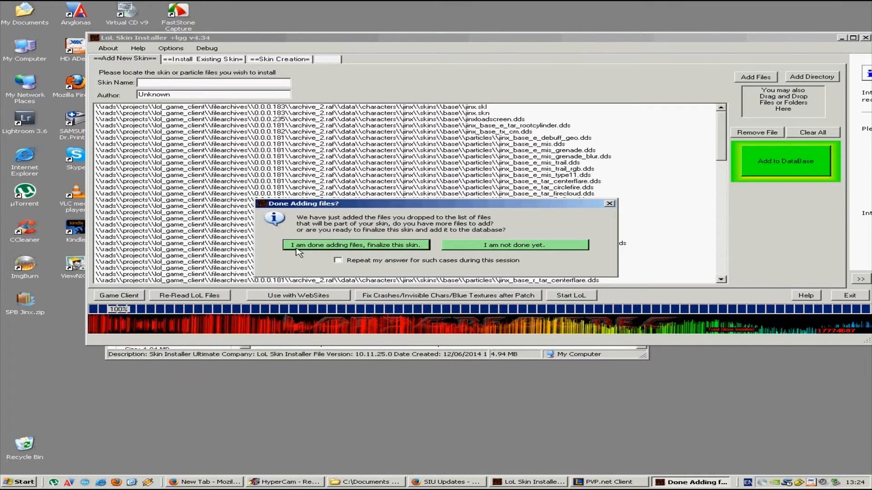
Step: Add the Jinx files to the database as jinxloadscreen.dds without auto-installing
click(354, 245)
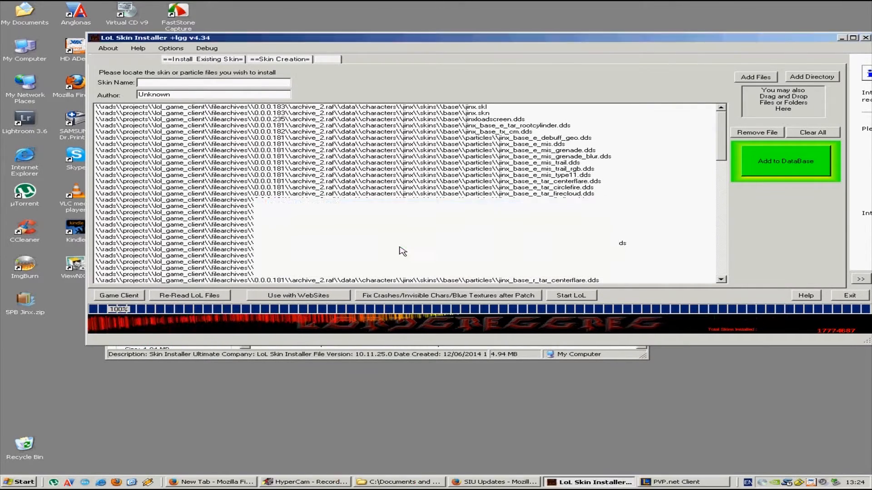
click(784, 160)
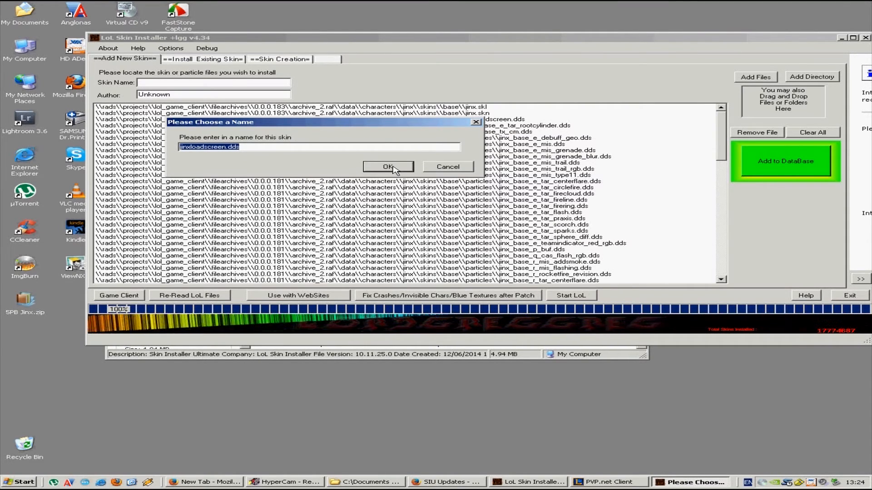
click(387, 166)
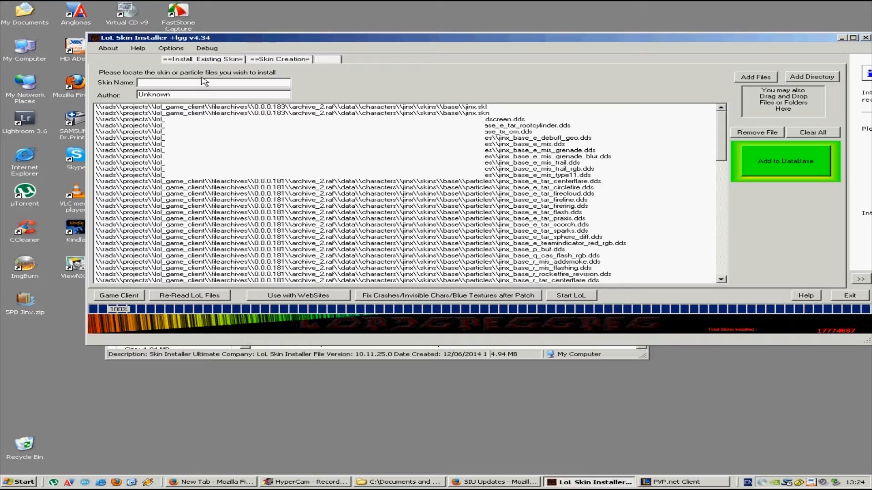
click(785, 161)
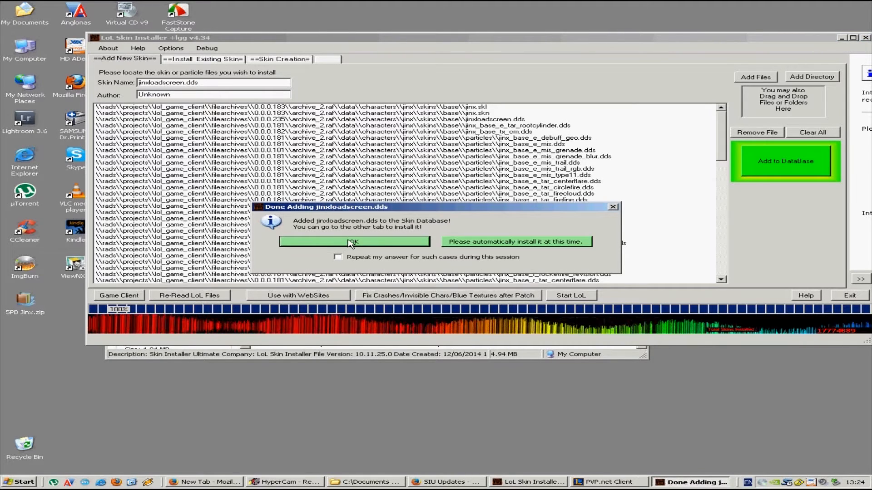
click(354, 241)
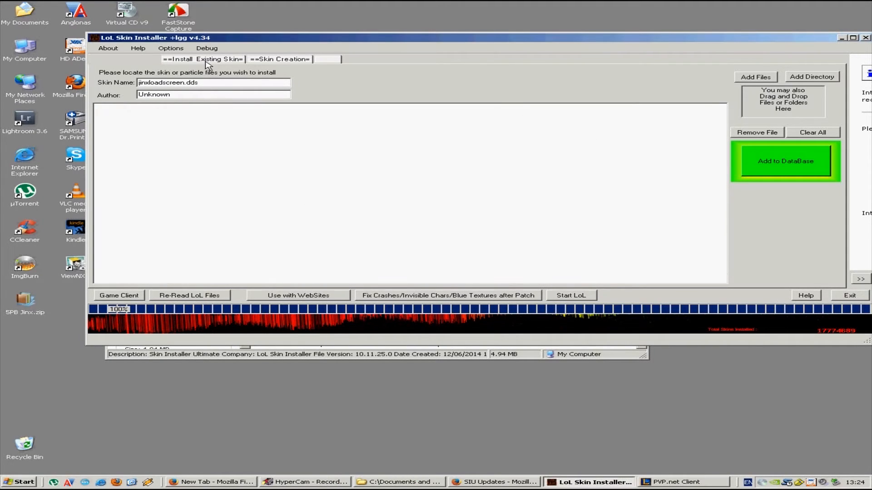
mouse_move(169, 75)
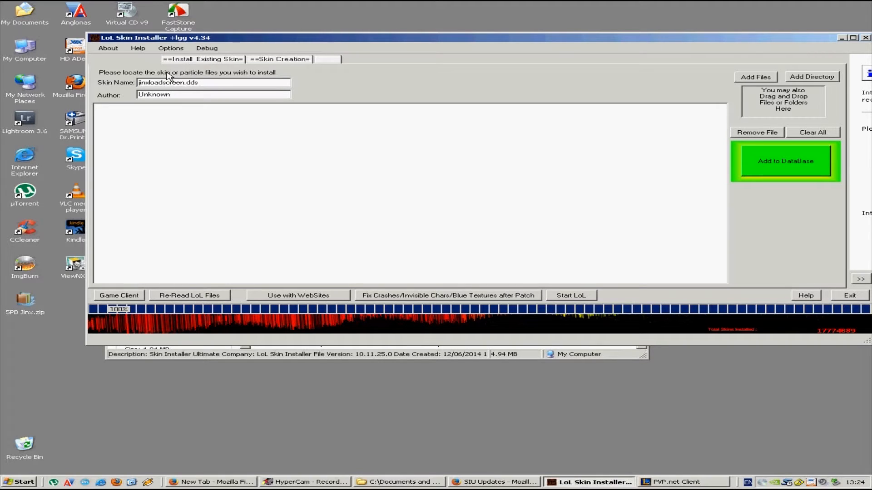
mouse_move(206, 67)
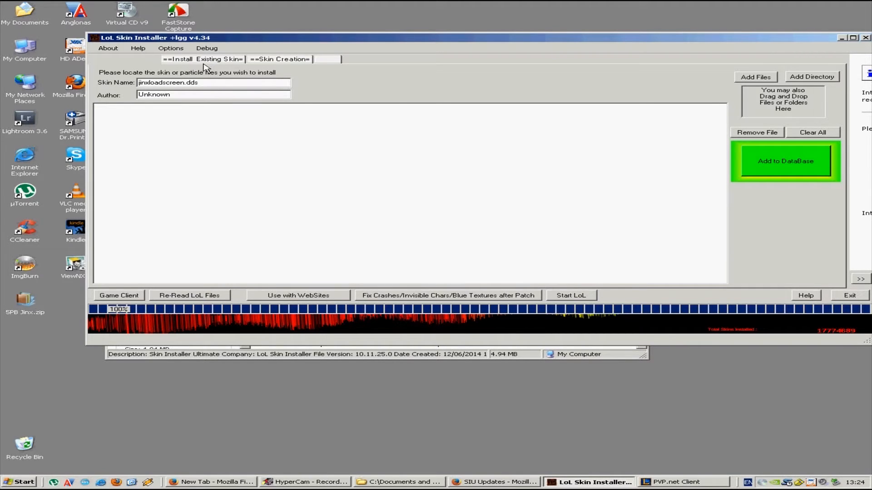
Step: Install jinxloadscreen.dds from Install Existing Skin, saving default preferences, all 96 files
click(127, 59)
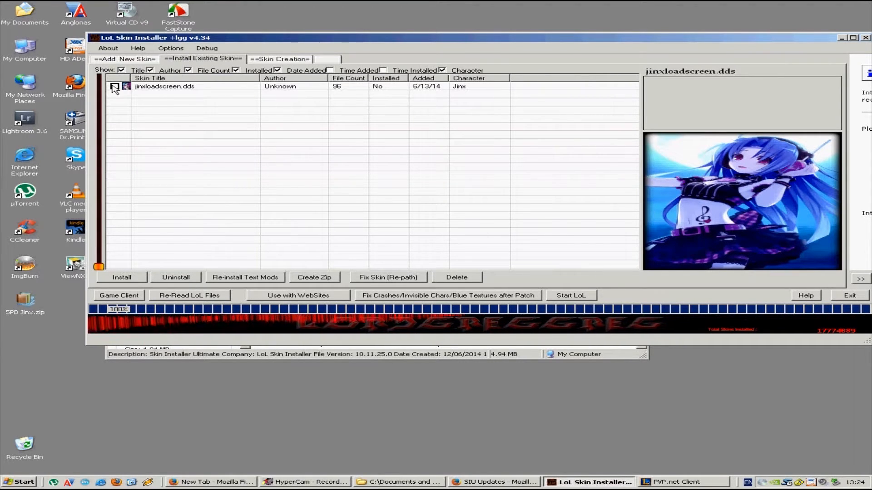
click(114, 86)
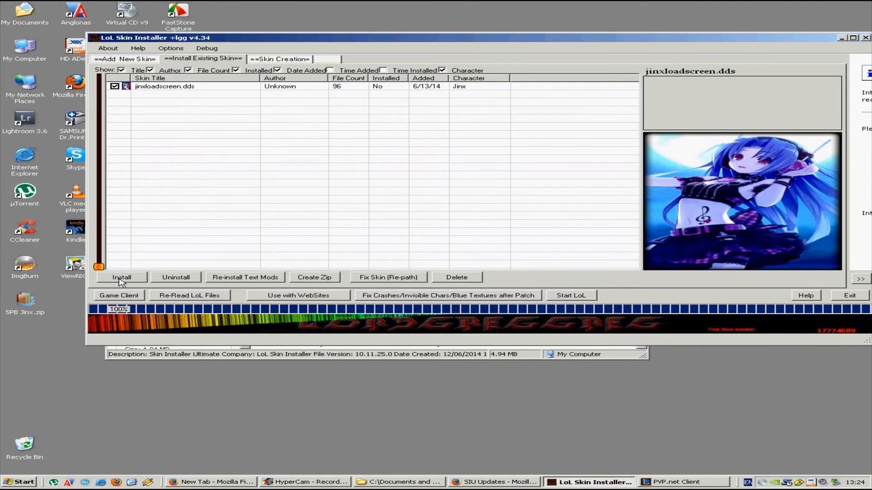
click(121, 277)
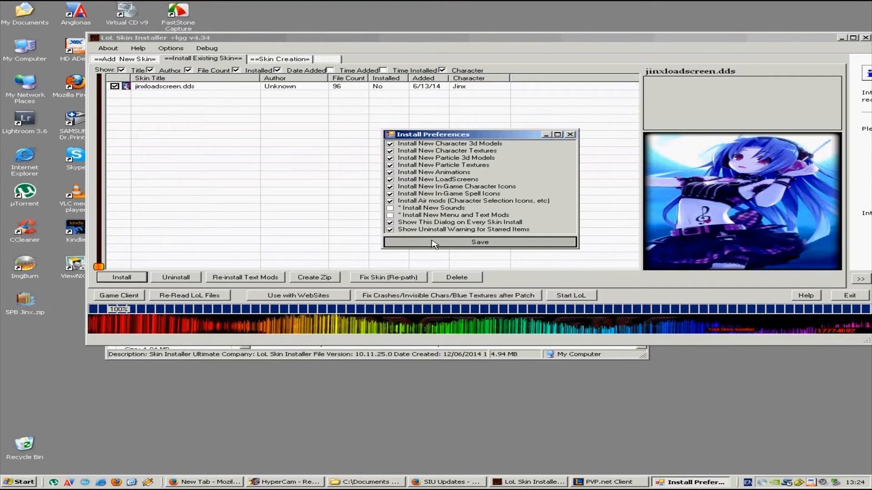
click(478, 242)
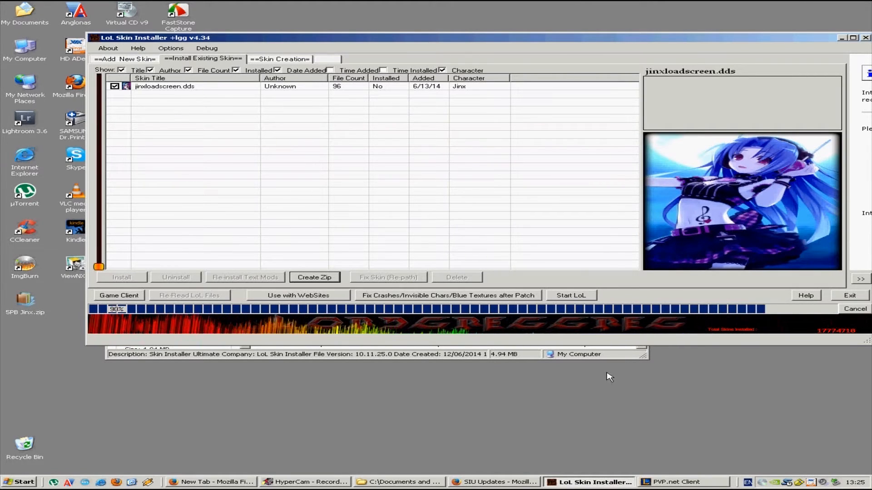
mouse_move(453, 231)
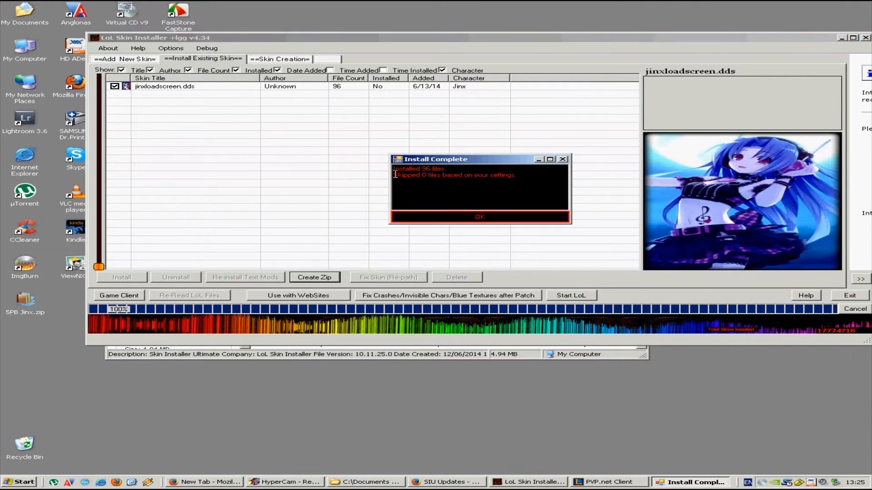
click(479, 217)
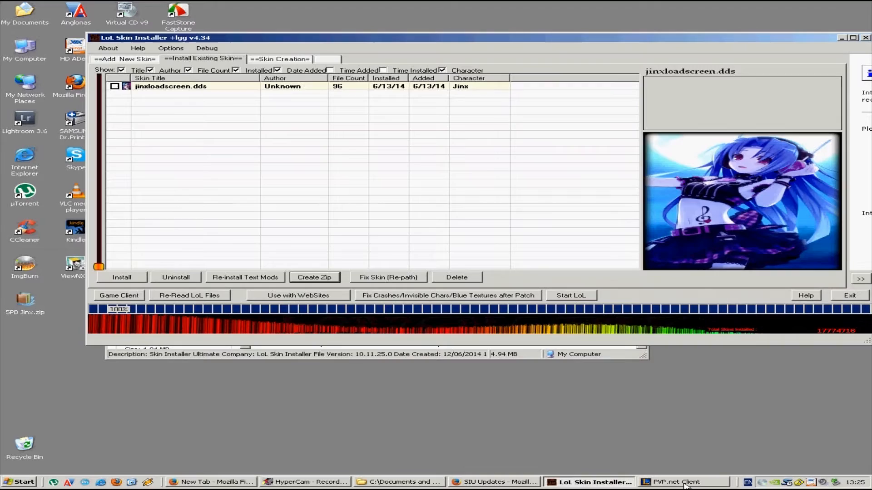
Step: Create and start a Summoner's Rift custom game, accepting no IP/XP rewards
click(673, 482)
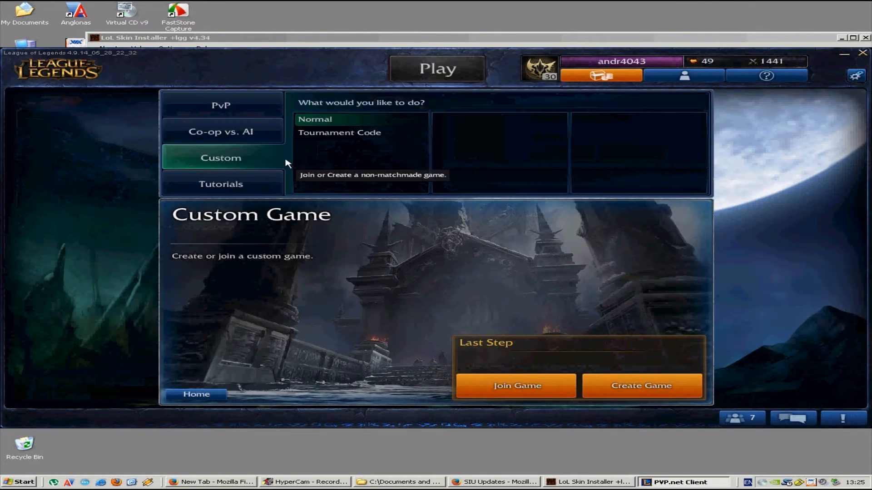
click(640, 385)
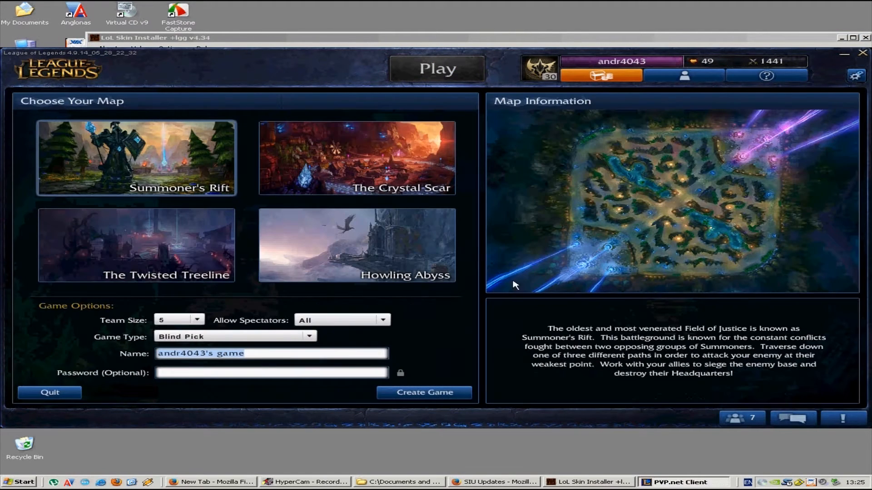
click(423, 392)
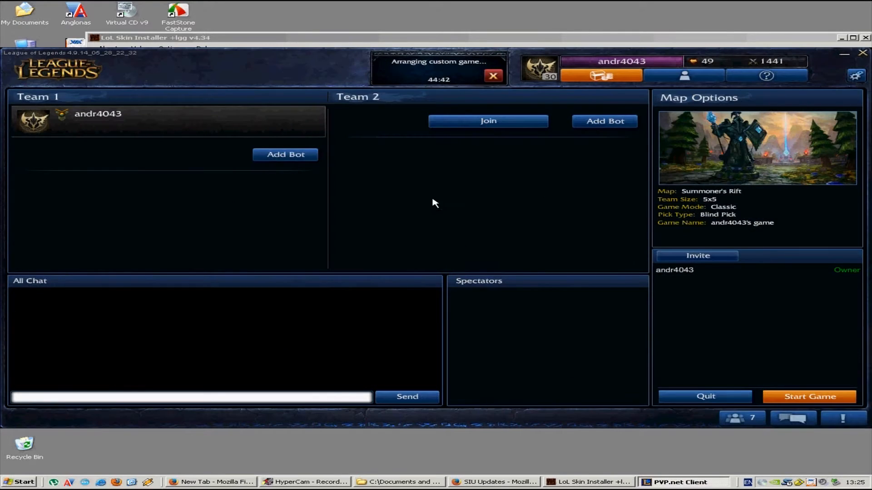
click(808, 396)
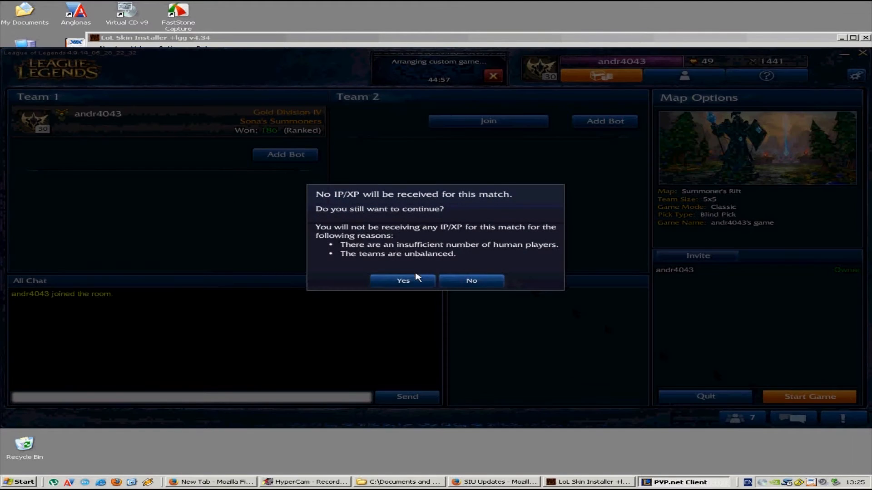
click(401, 280)
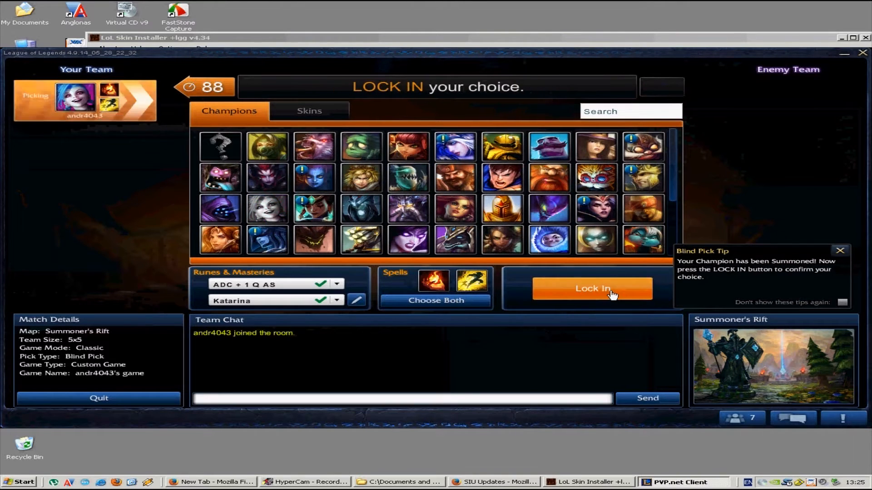
Step: Lock in Jinx as the champion
click(591, 289)
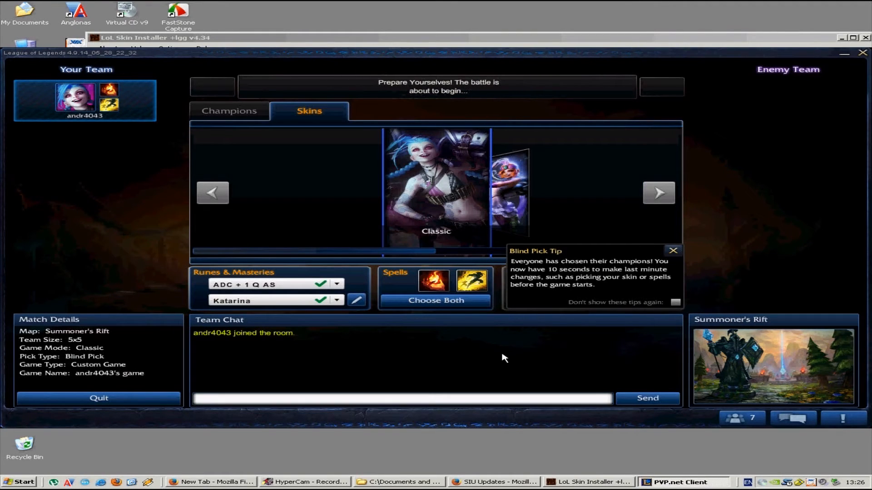
Step: Play the custom game to check the Jinx skin, then exit to the client
click(672, 251)
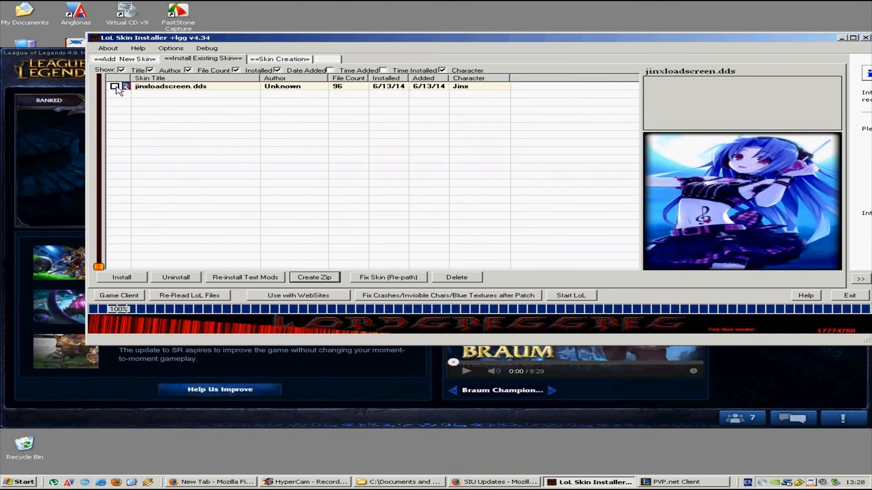
Step: Tick jinxloadscreen.dds in the installed list and uninstall it
click(115, 86)
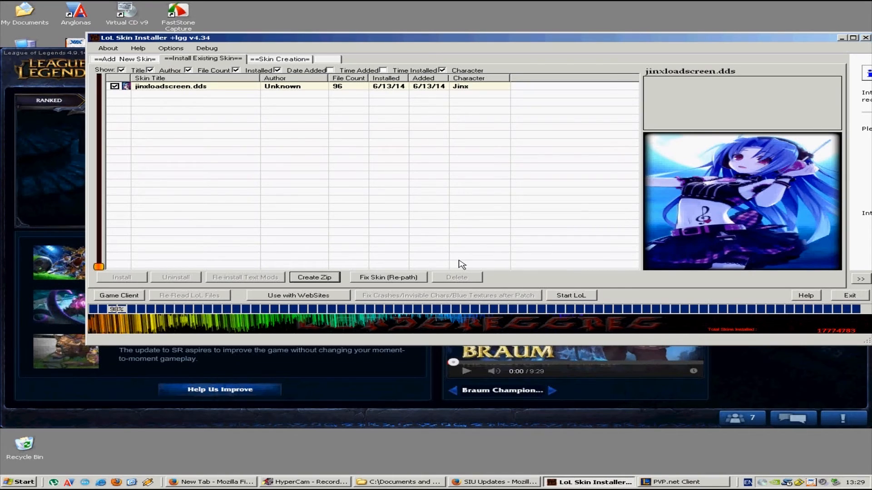
click(175, 277)
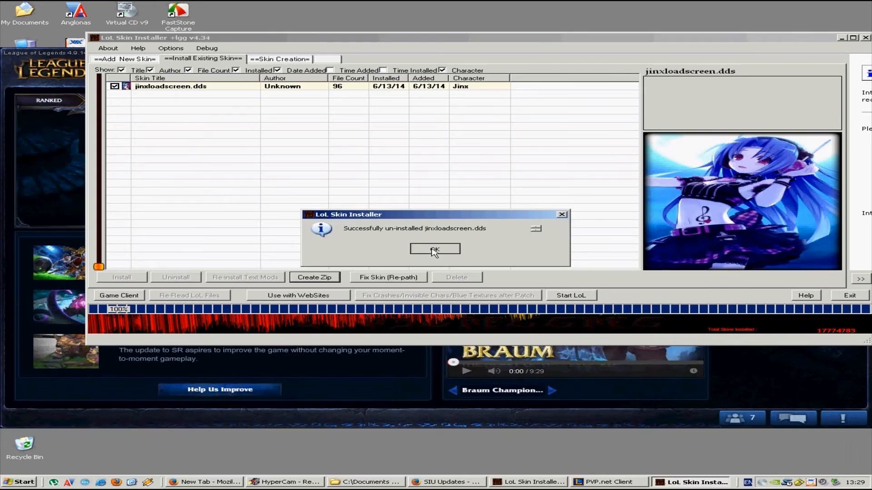
Step: Dismiss the un-install success message and mark the uninstalled Jinx skin for deletion
click(435, 248)
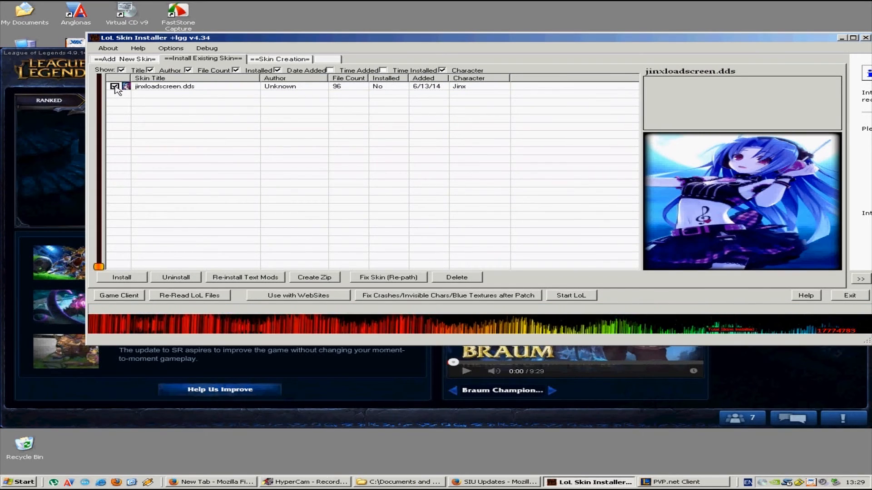
click(456, 277)
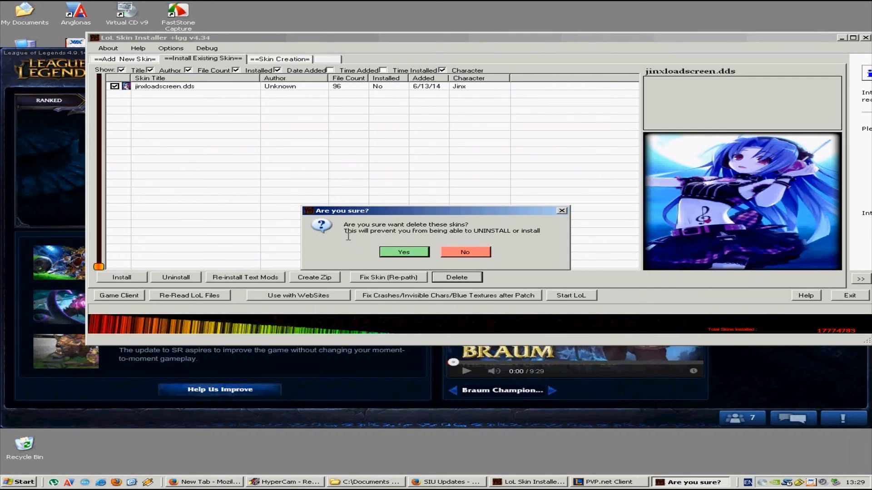
mouse_move(397, 251)
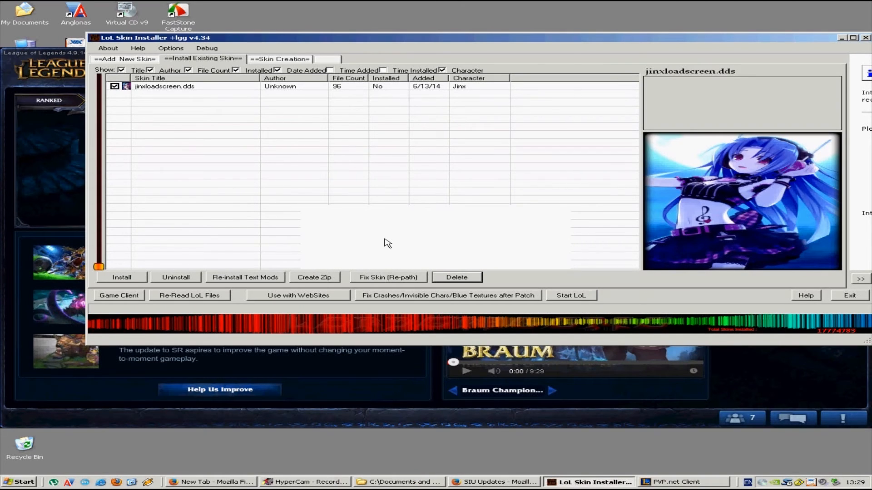
mouse_move(359, 218)
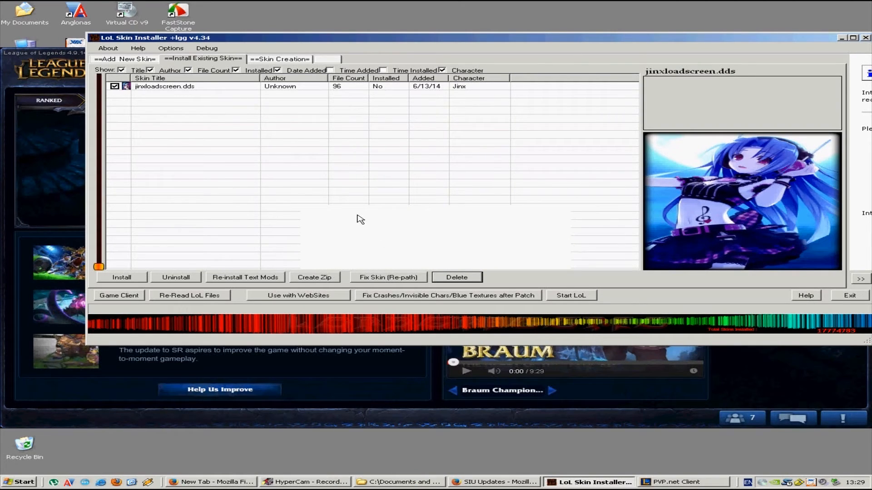